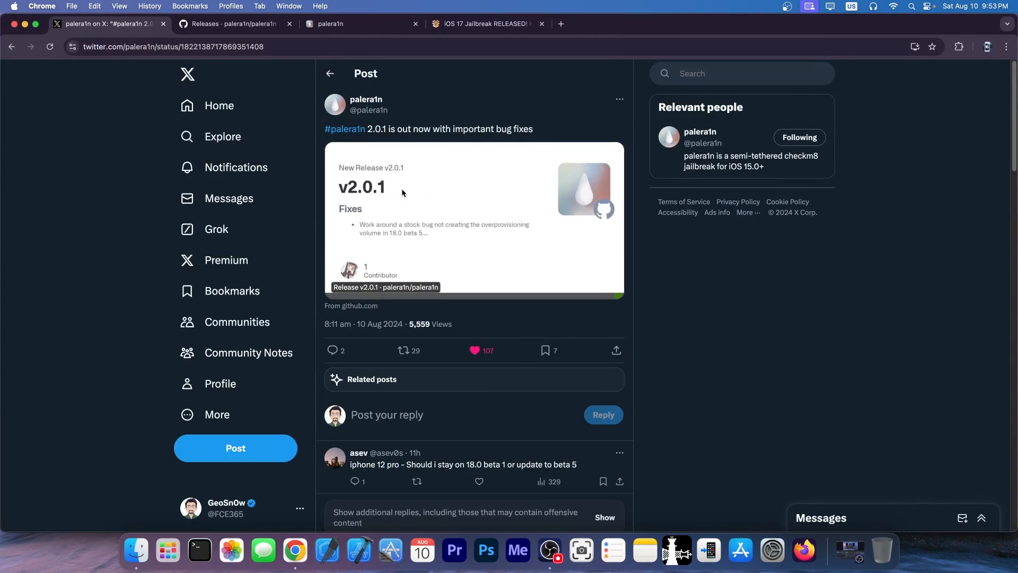
mouse_move(448, 203)
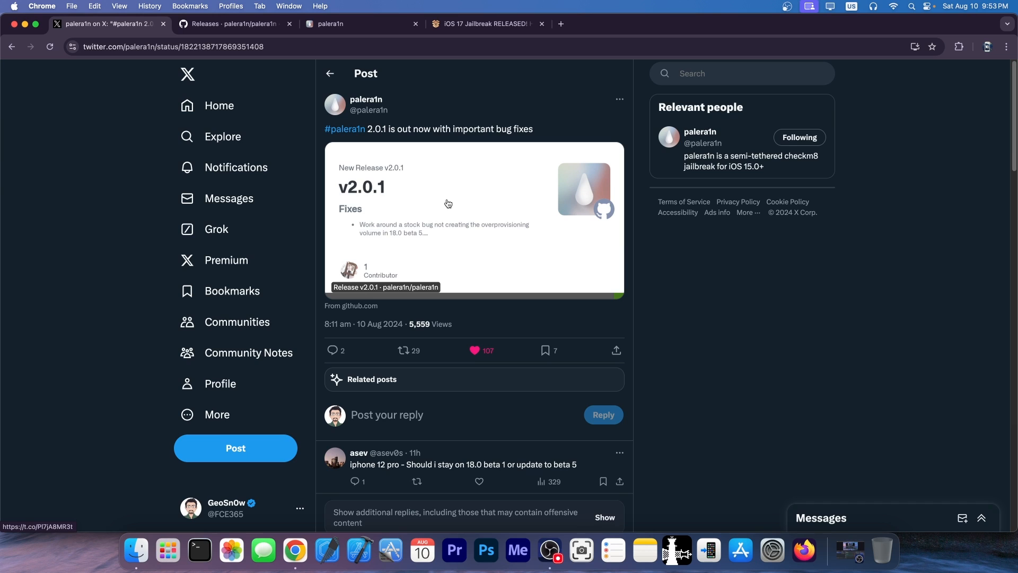
mouse_move(368, 146)
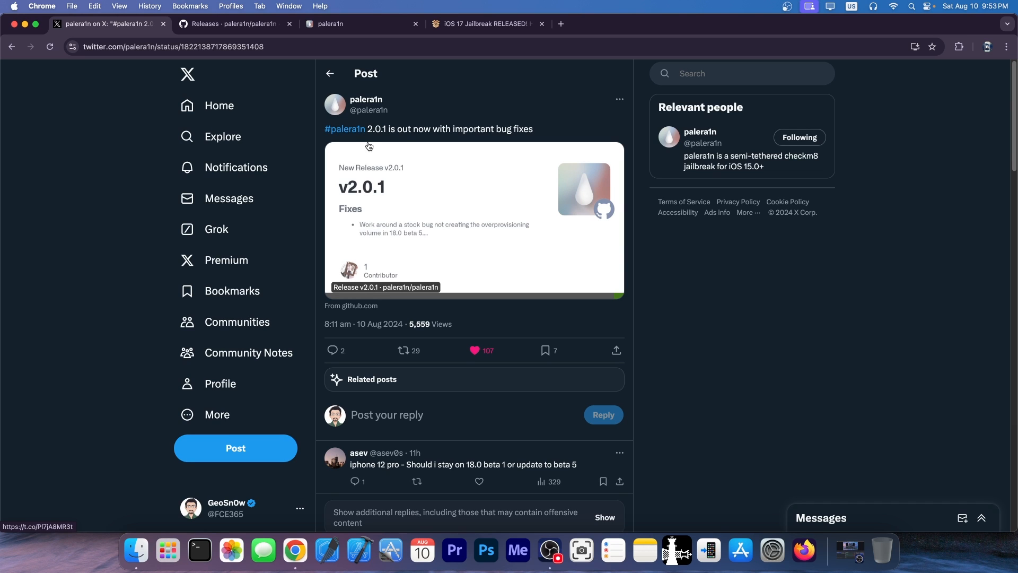
mouse_move(494, 138)
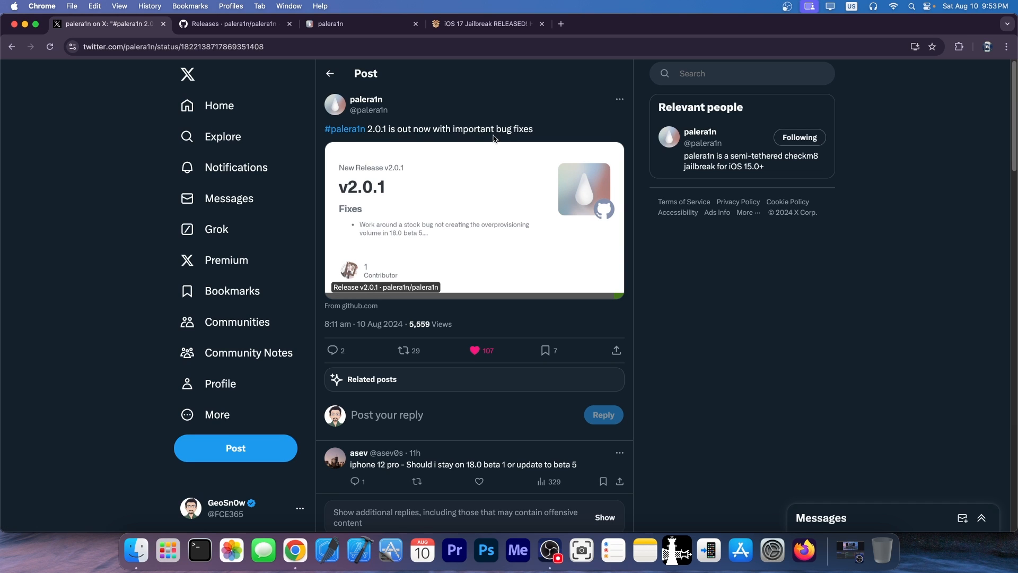
Open the GitHub palera1n v2.0.1 release card from the tweet and scroll its notes.
left_click(234, 24)
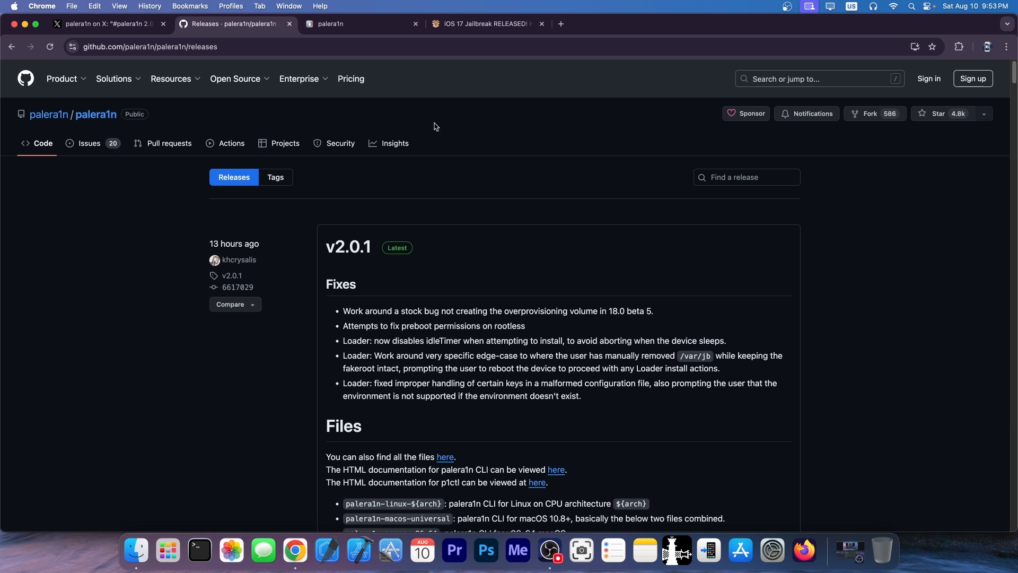
scroll("down", 3)
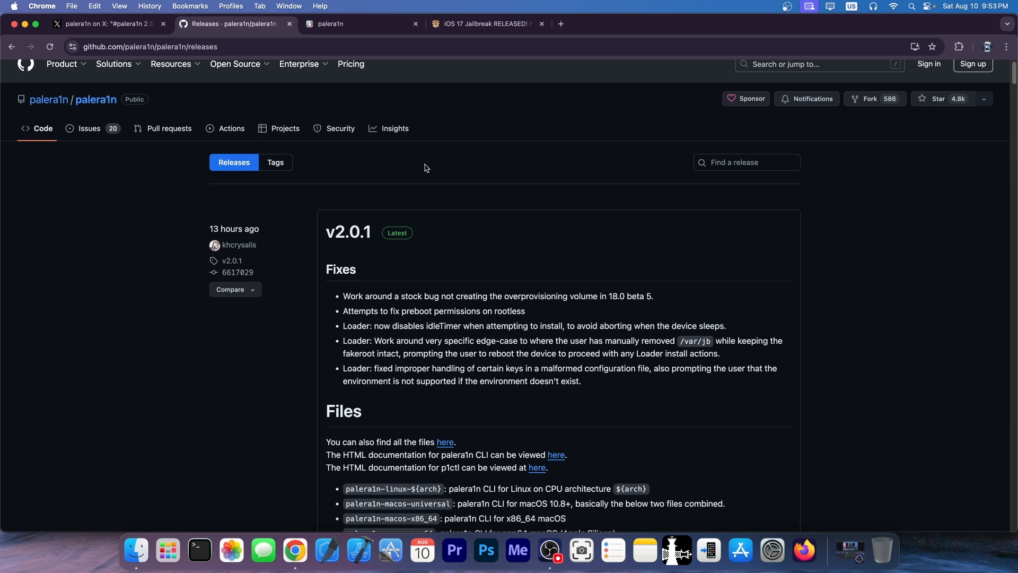
Switch to the palera.in tab showing the palera1n jailbreak home page.
left_click(356, 24)
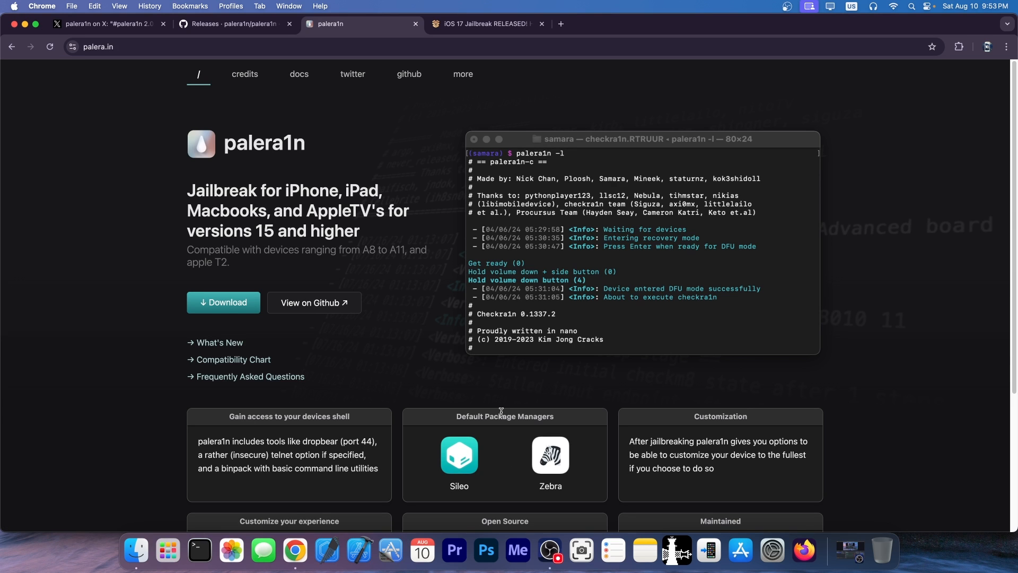
mouse_move(278, 87)
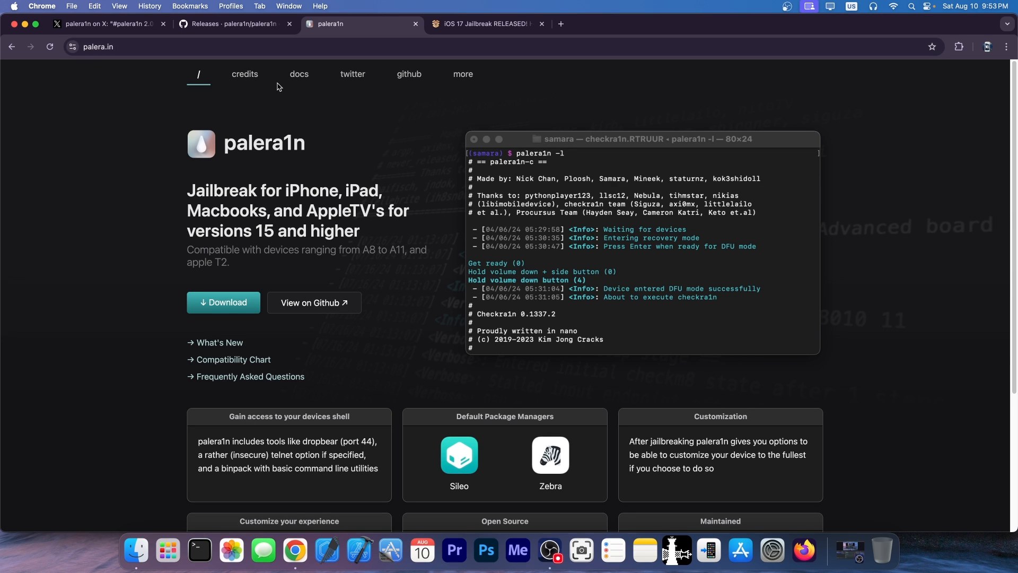
Scroll through the v2.0.1 Fixes and Files, then return to palera.in.
left_click(234, 24)
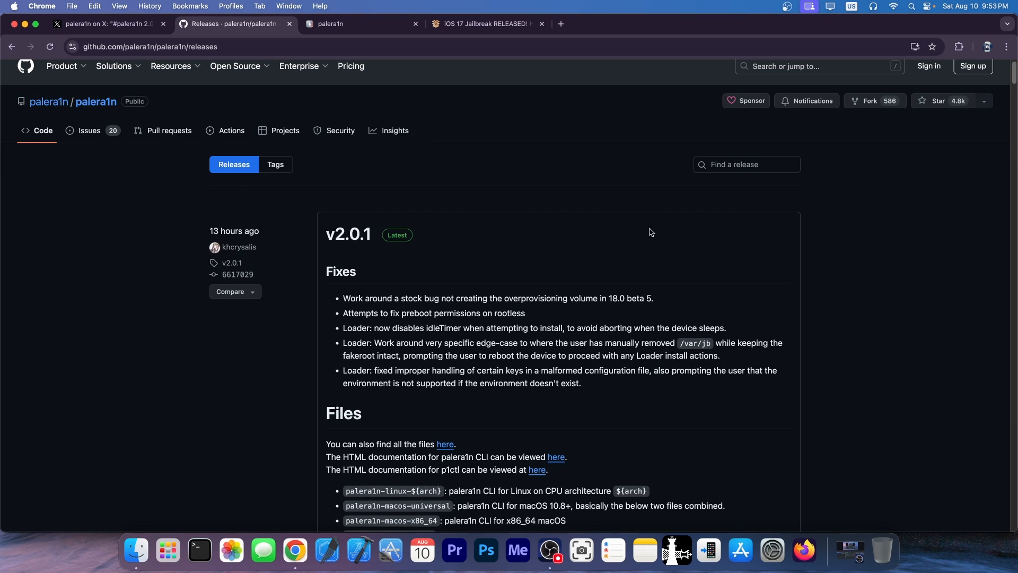
scroll("down", 3)
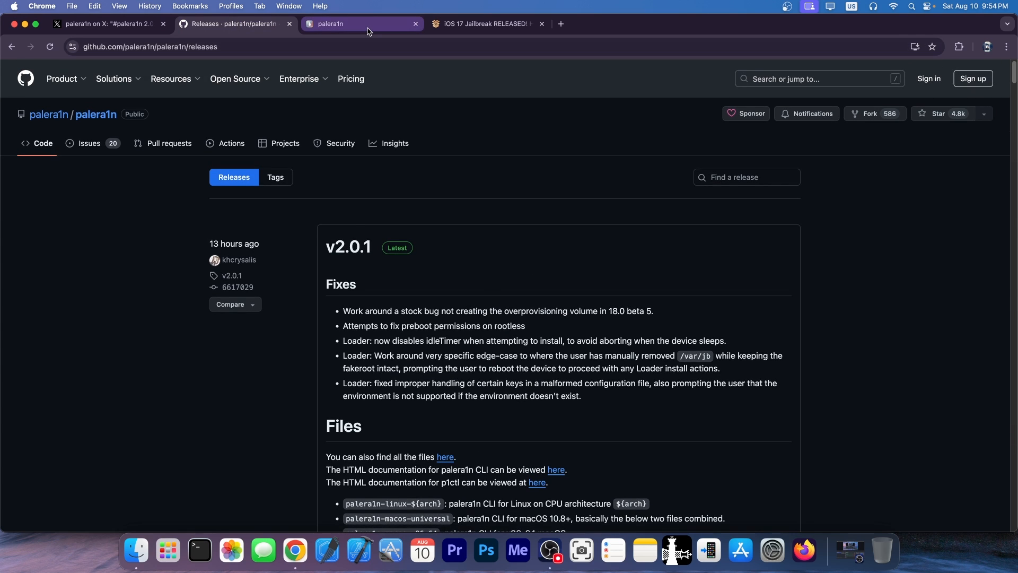
left_click(361, 24)
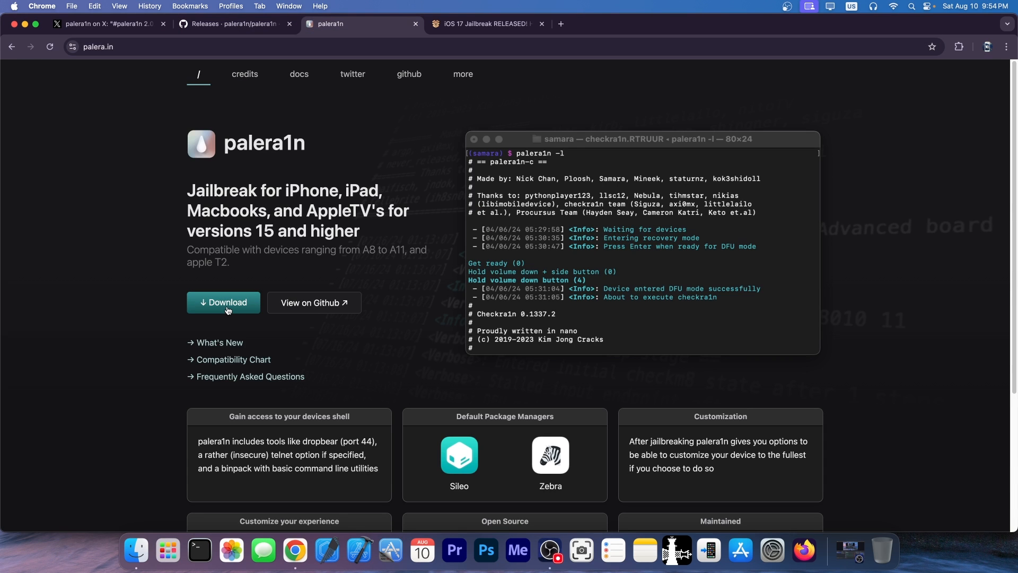
Copy the one-line macOS install command from the palera1n download page.
left_click(223, 303)
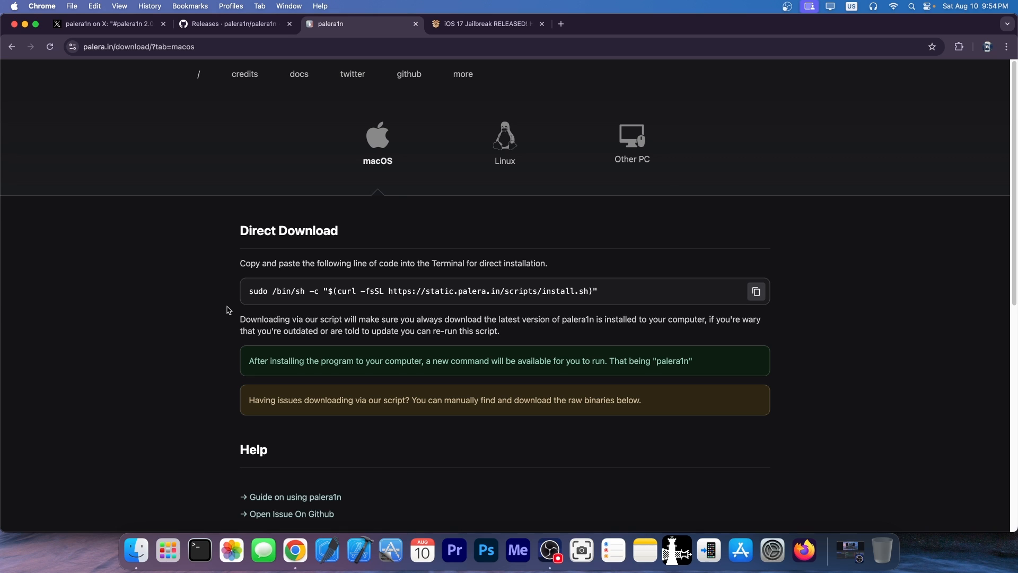
mouse_move(472, 223)
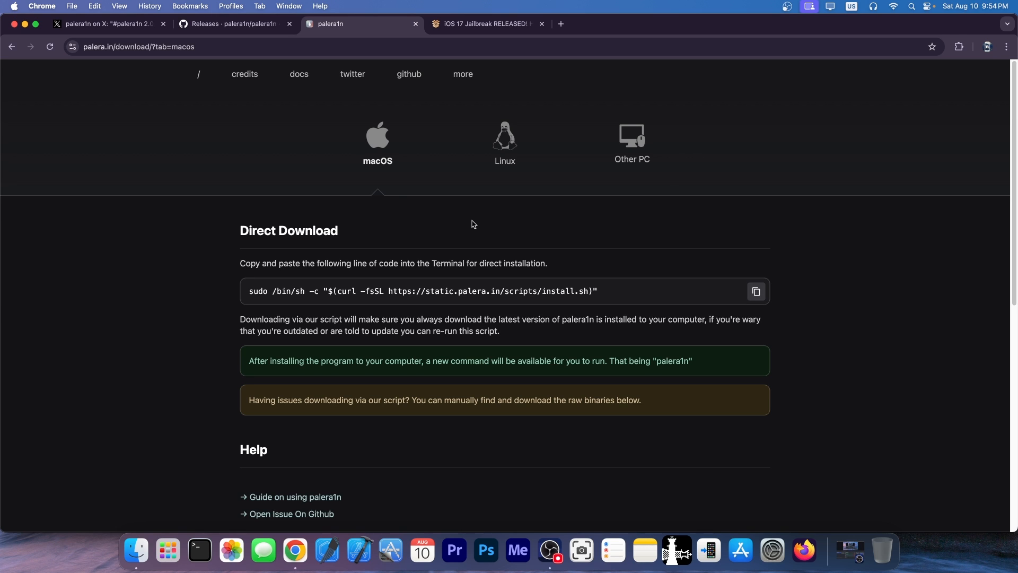
left_click(631, 142)
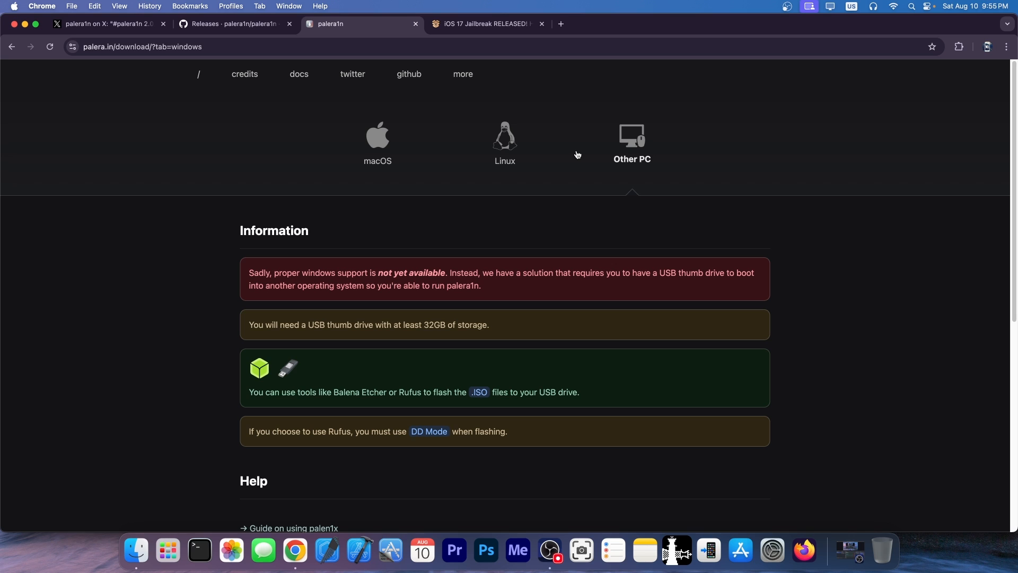
left_click(377, 136)
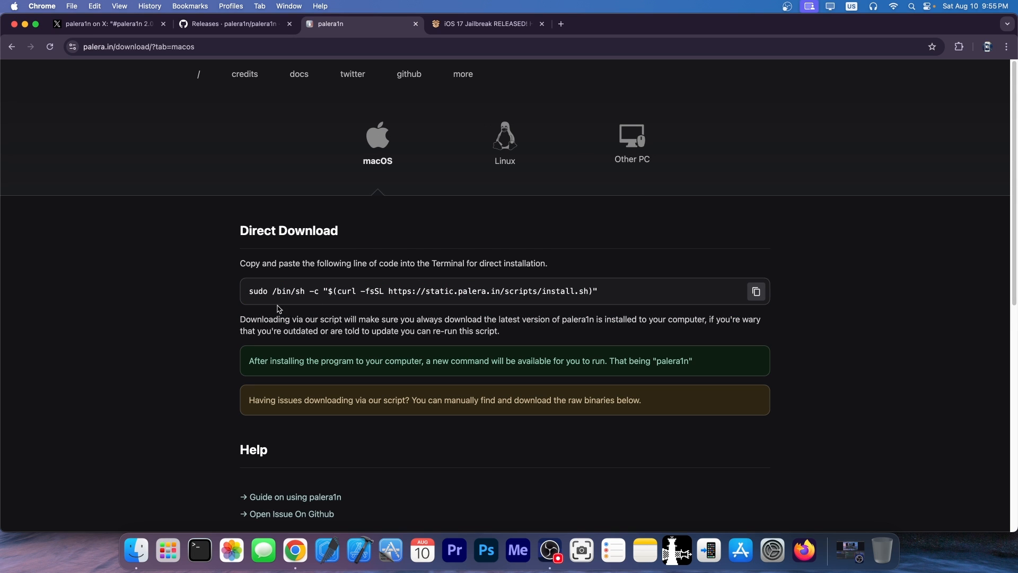
left_click(756, 291)
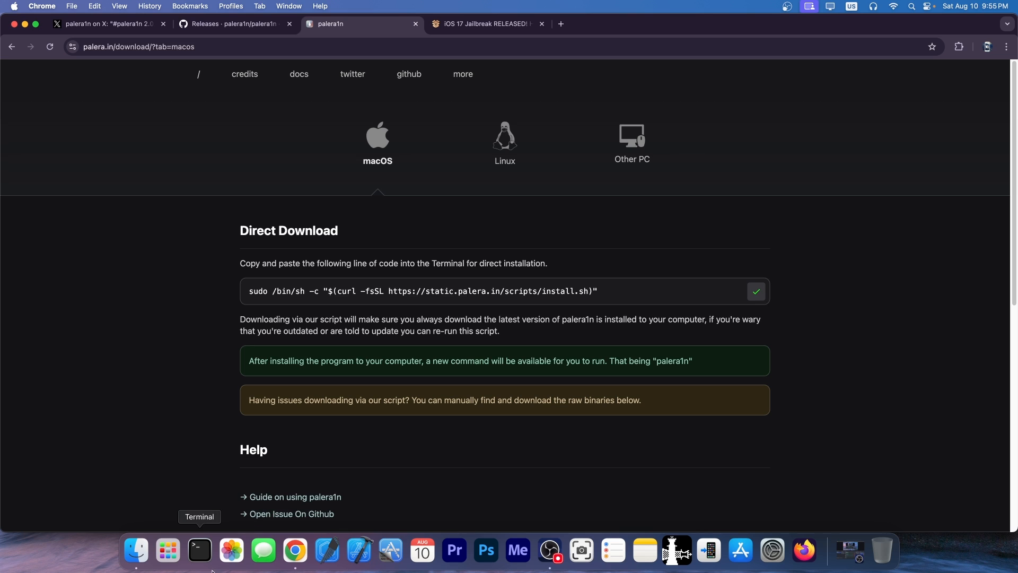
Run the install script and the palera1n command in Terminal, then view the iDevice Central guide.
left_click(198, 551)
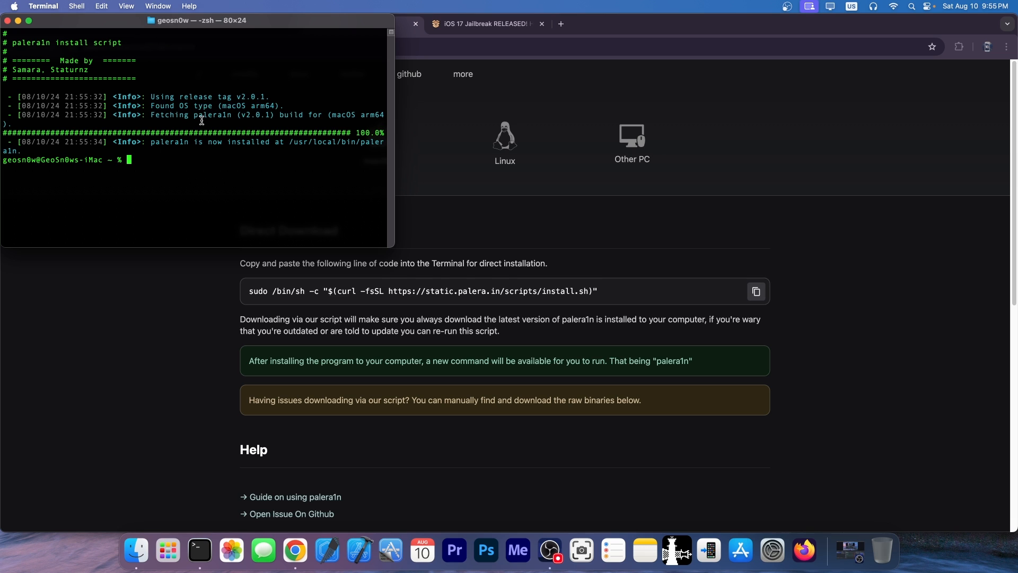
type("palera1n")
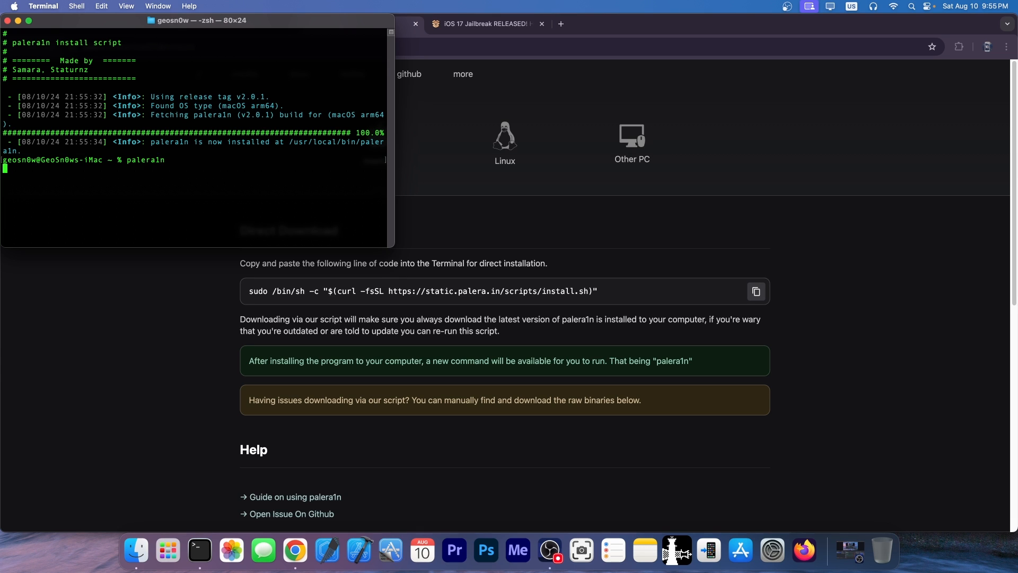
key("Return")
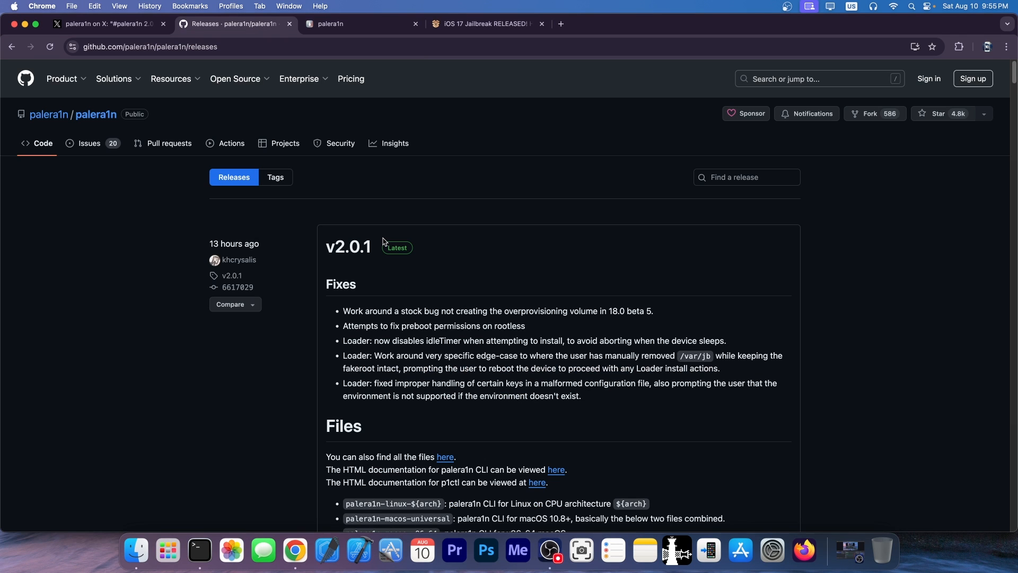
mouse_move(389, 143)
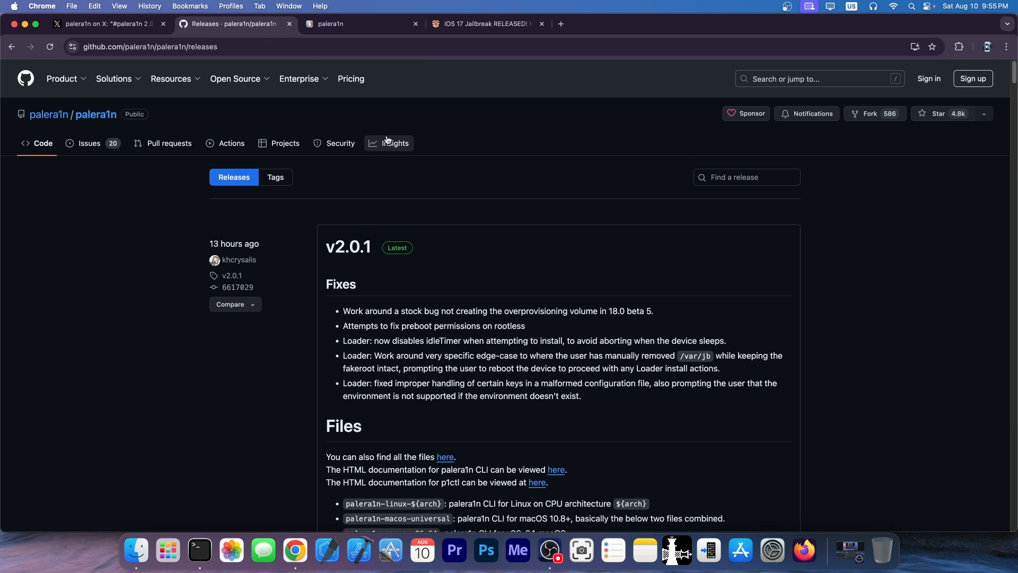
left_click(484, 24)
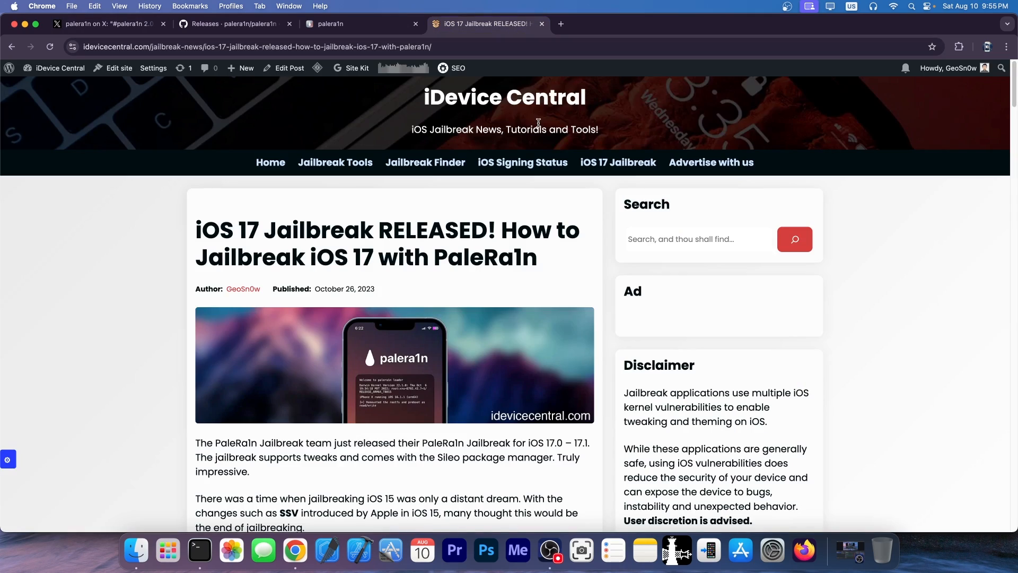
scroll("down", 3)
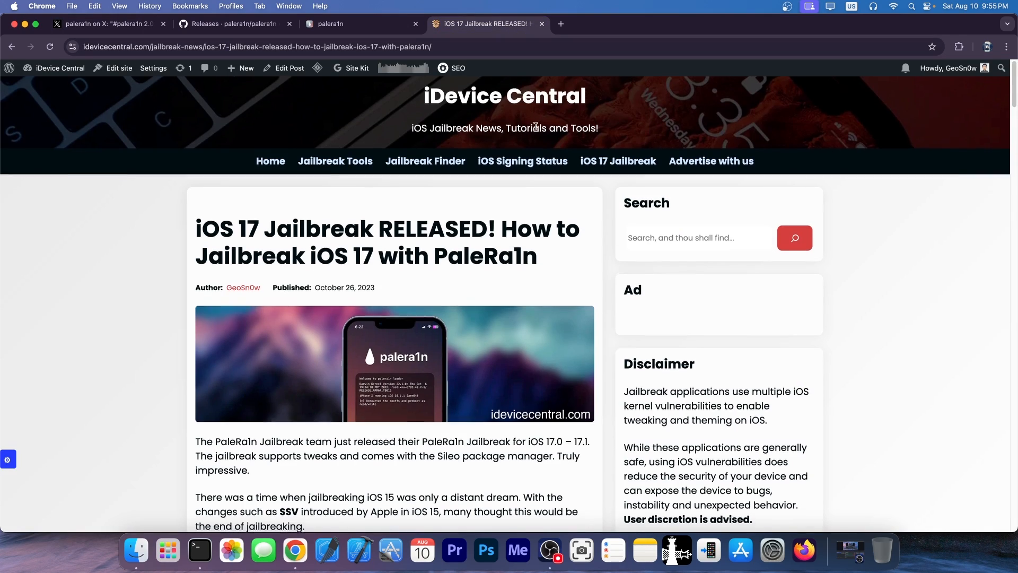
scroll("down", 3)
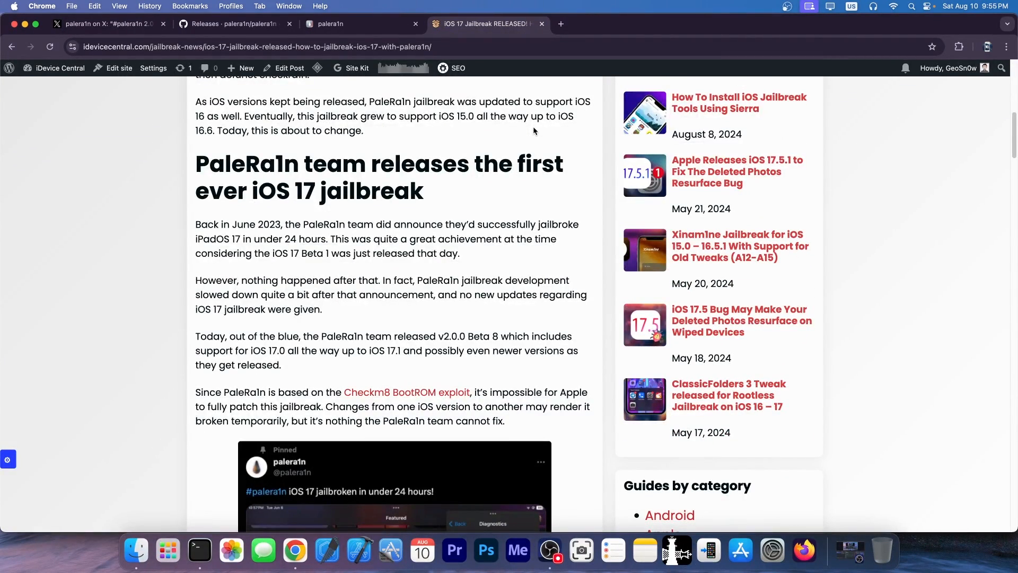
scroll("up", 3)
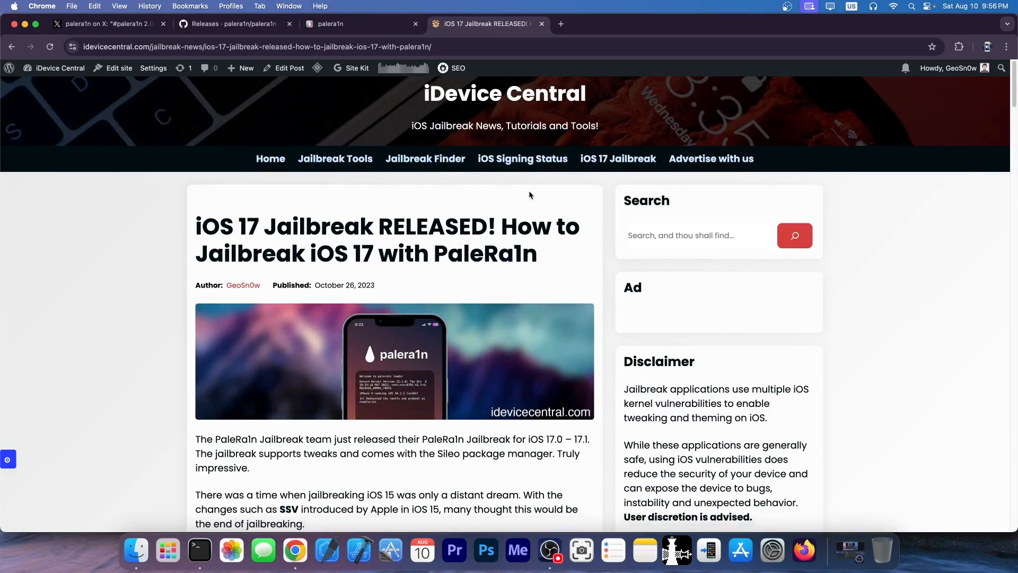
scroll("down", 3)
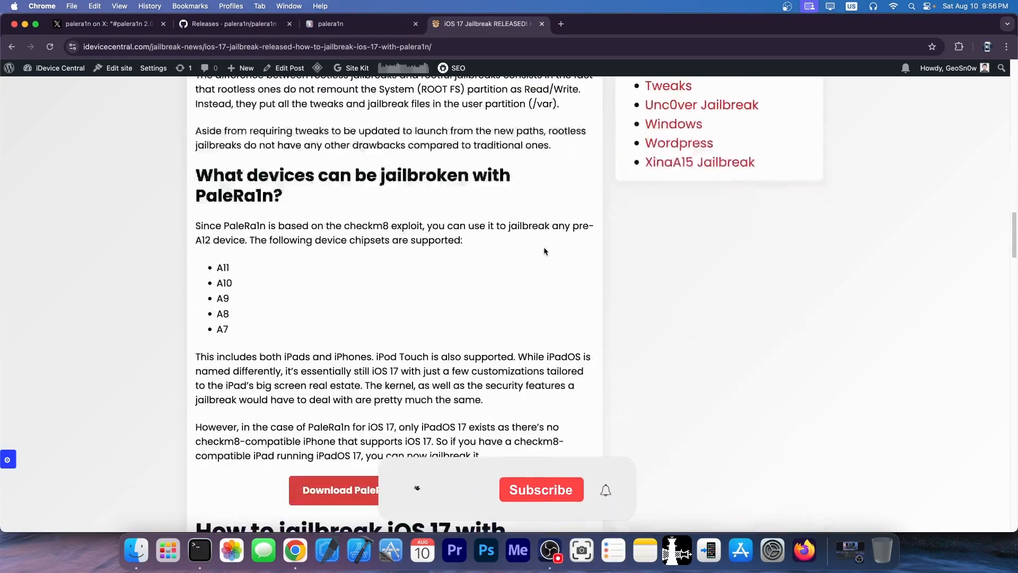
scroll("down", 3)
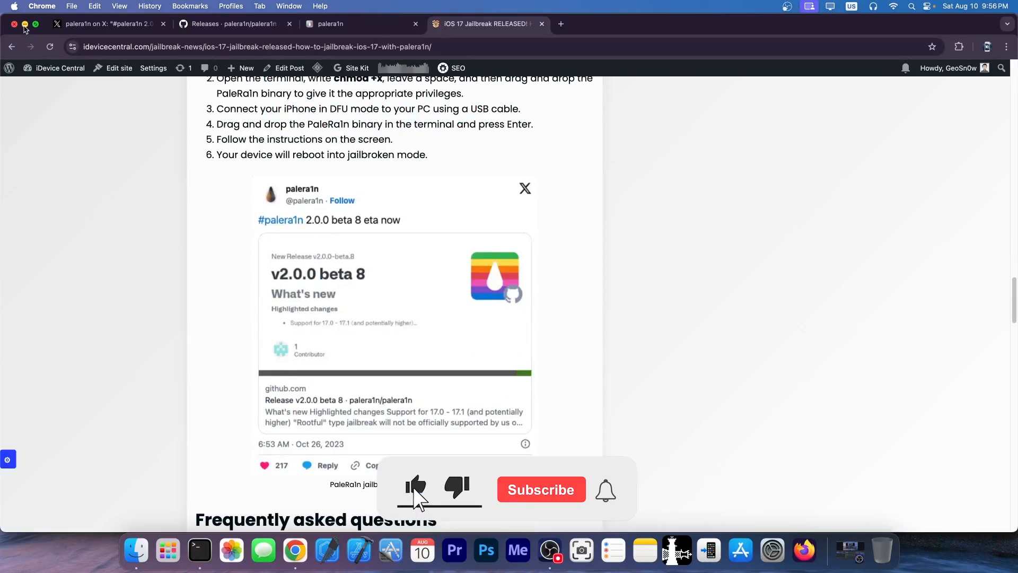